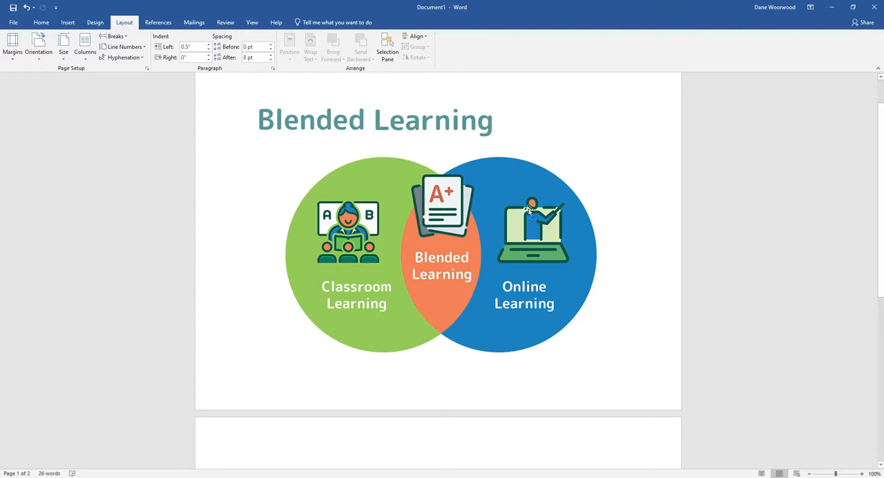
mouse_move(454, 193)
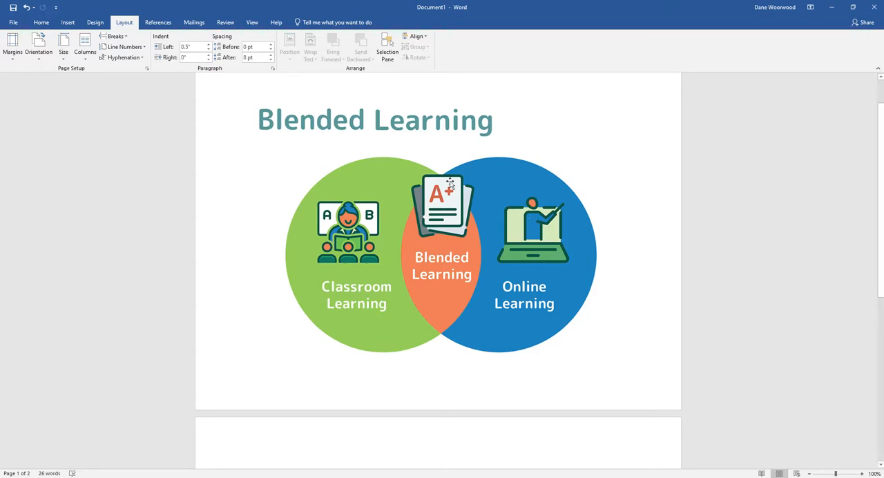
mouse_move(488, 212)
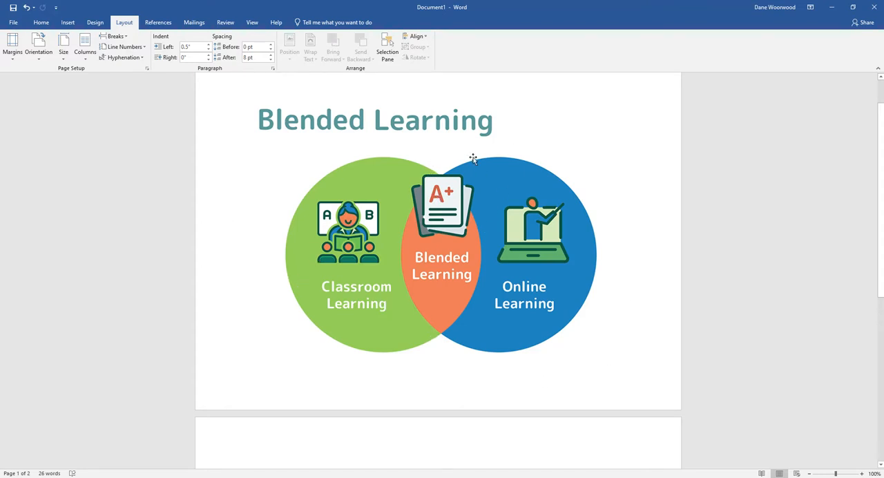
mouse_move(502, 164)
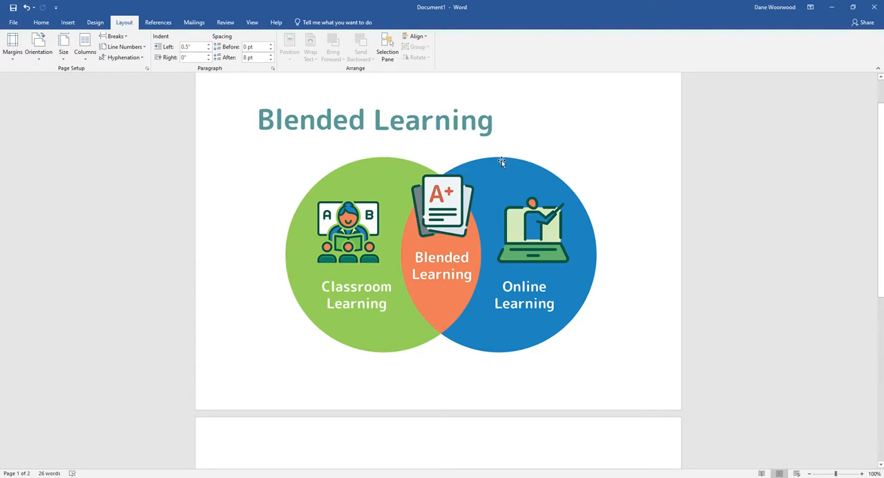
mouse_move(367, 151)
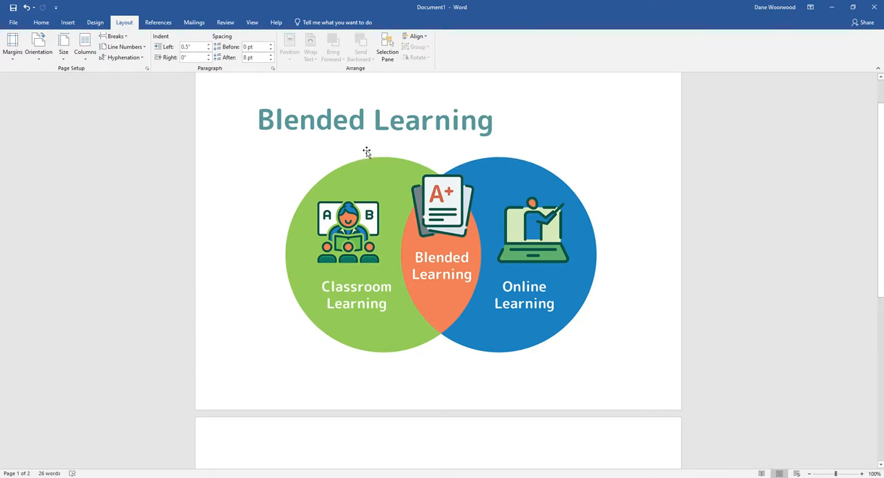
mouse_move(531, 270)
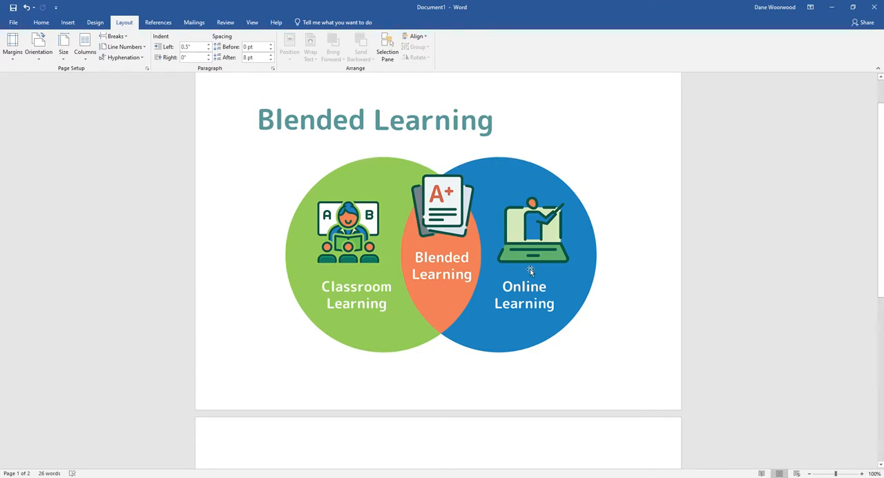
mouse_move(423, 290)
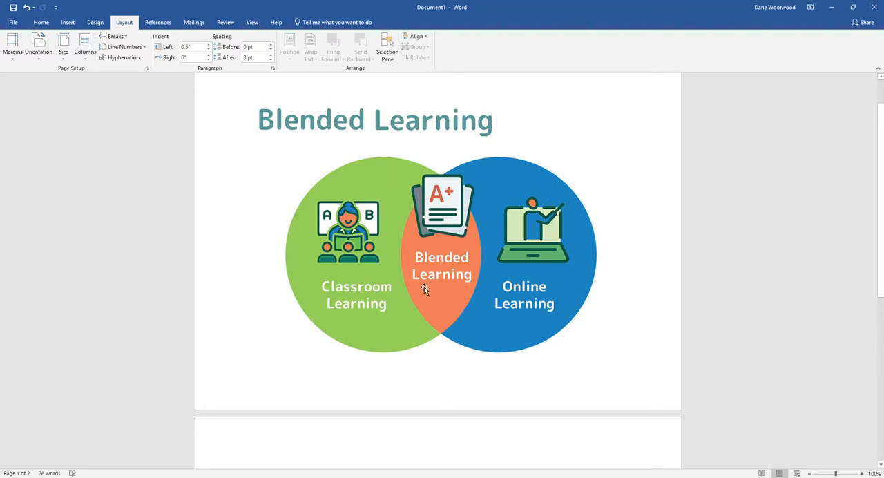
mouse_move(513, 237)
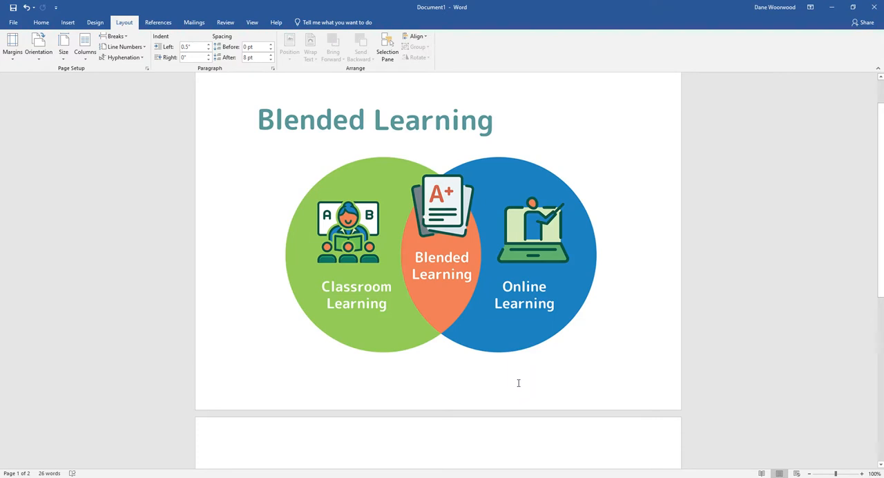
Scroll to page two's five-item Canvas list and start a blank line beneath it
scroll("down", 3)
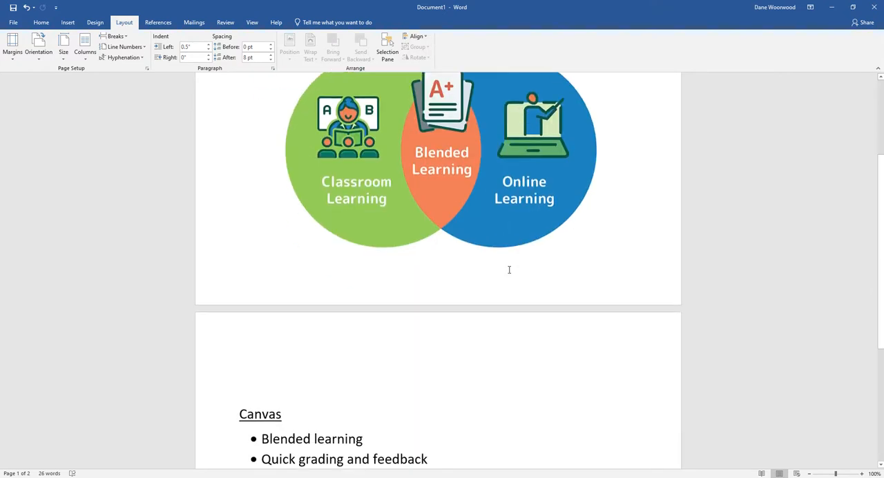
scroll("down", 3)
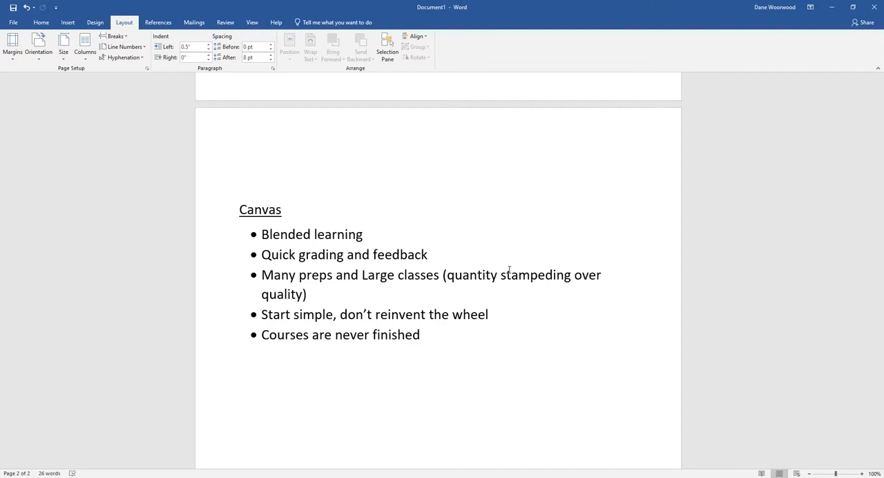
left_click(263, 373)
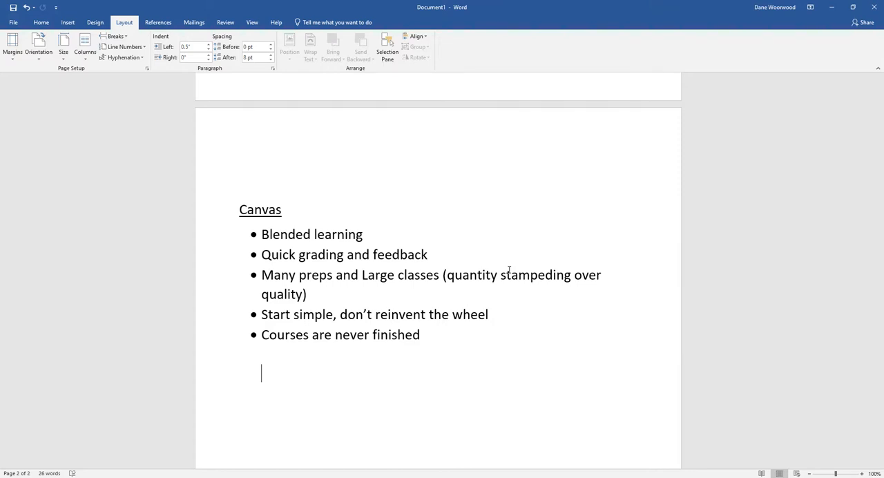
mouse_move(397, 255)
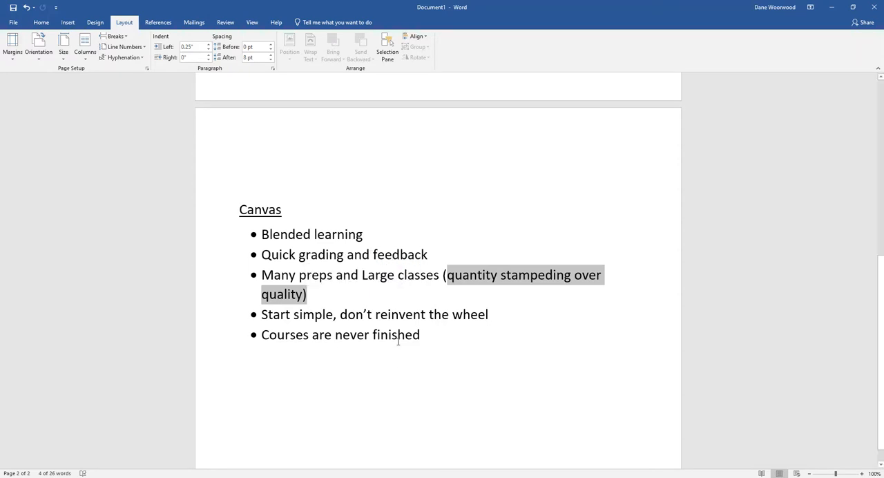
left_click(344, 329)
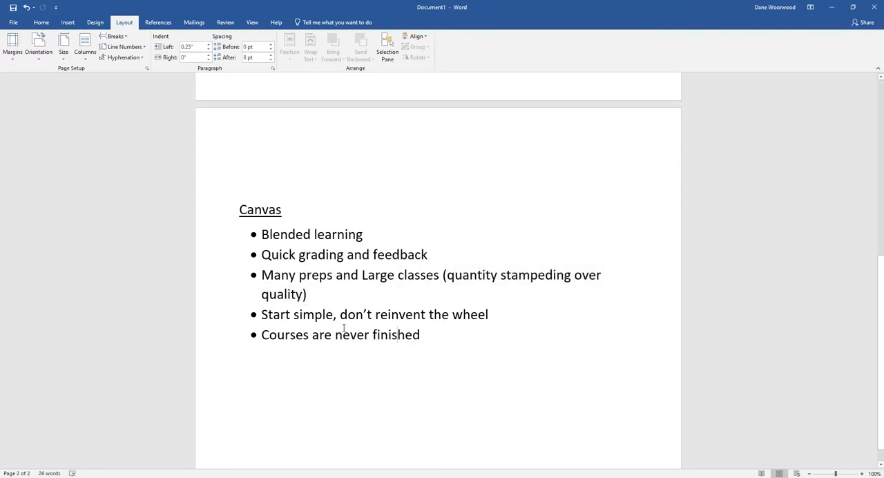
left_click(396, 334)
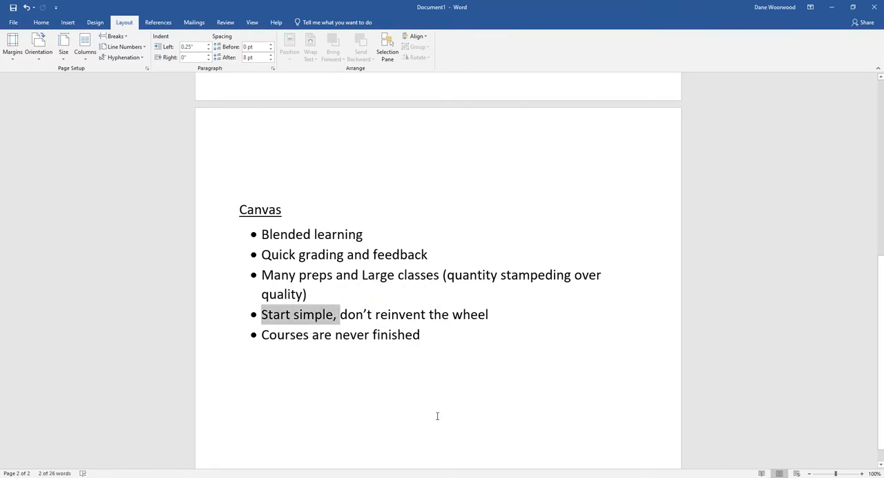
mouse_move(436, 410)
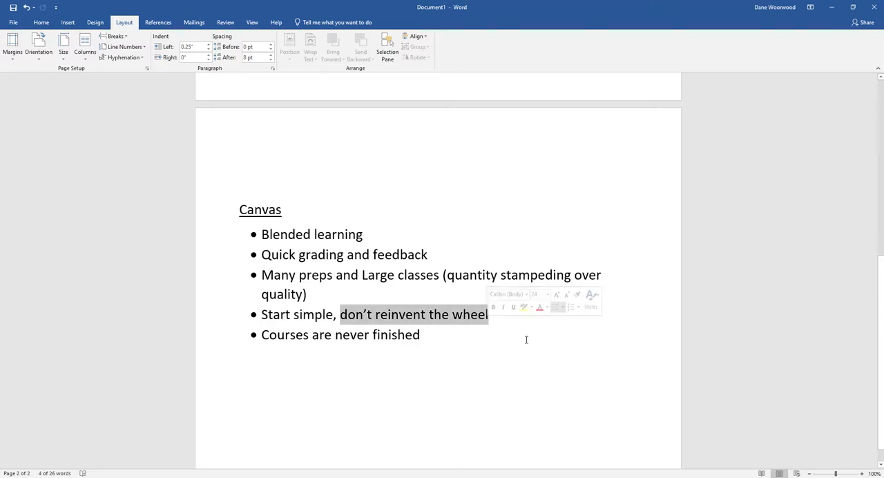
mouse_move(590, 120)
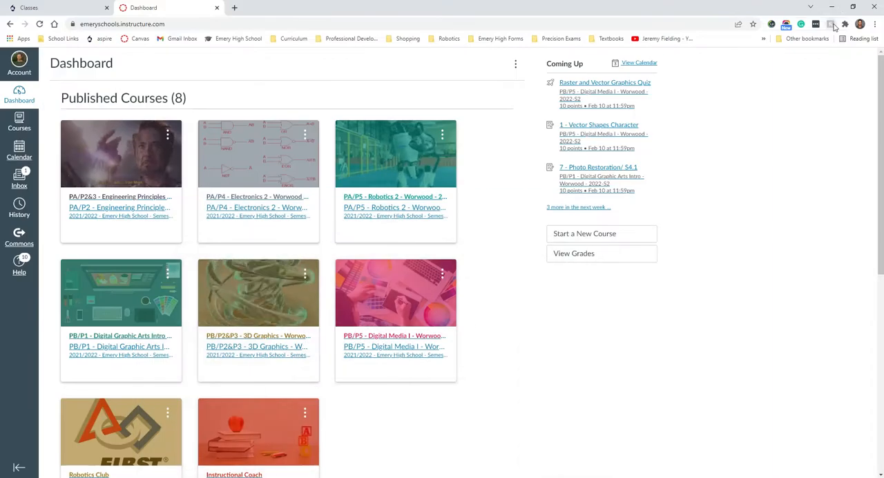
mouse_move(387, 191)
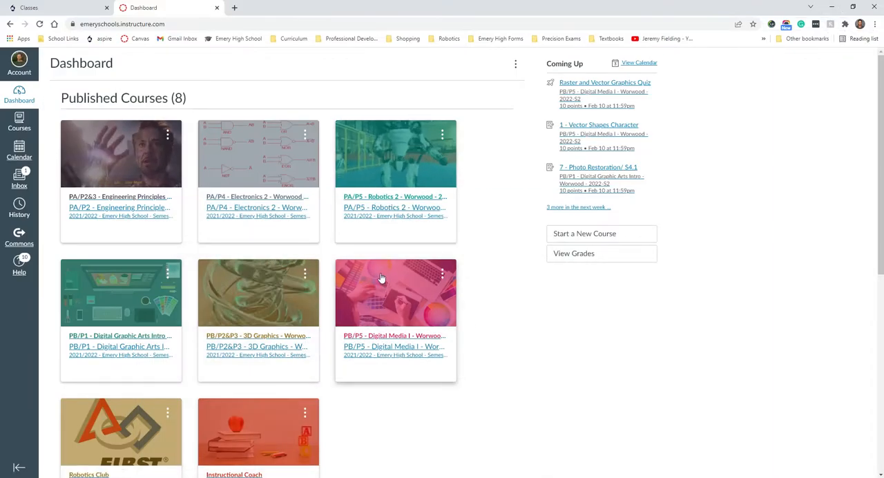
mouse_move(119, 208)
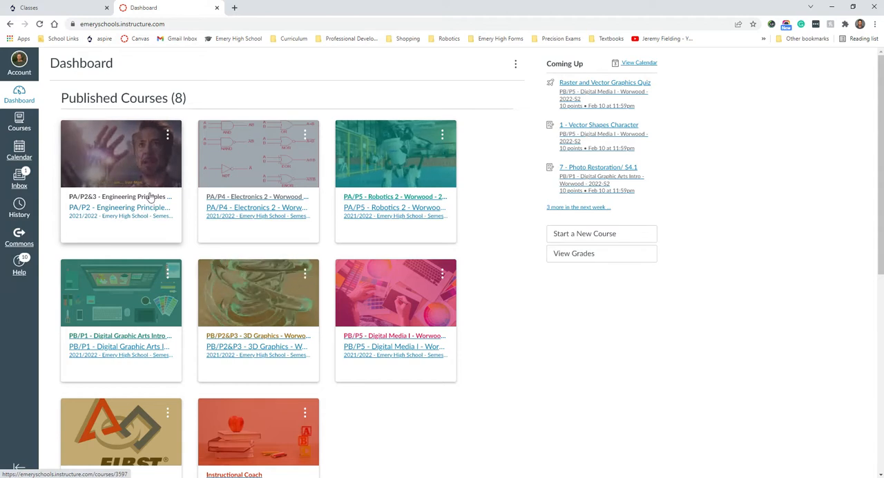
mouse_move(143, 209)
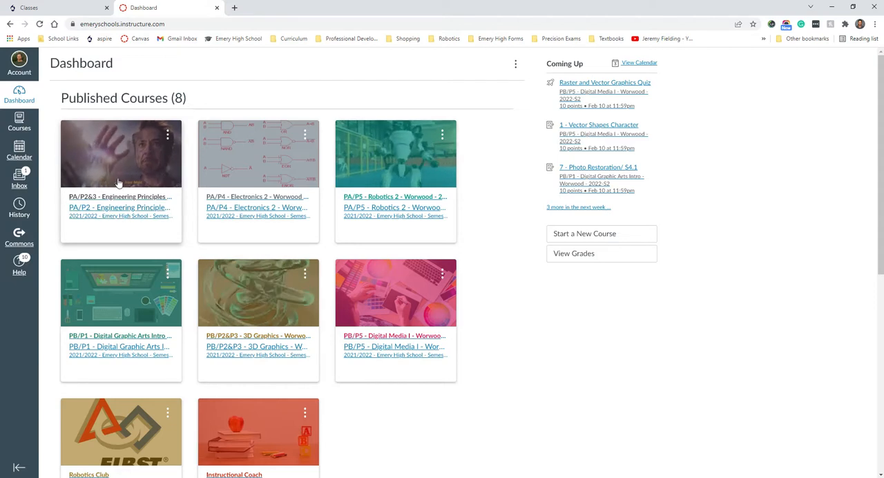
mouse_move(127, 207)
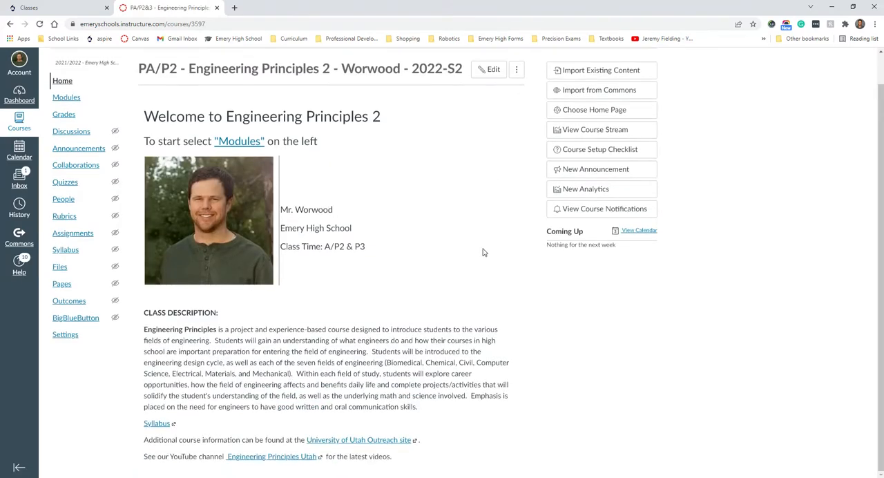
mouse_move(317, 360)
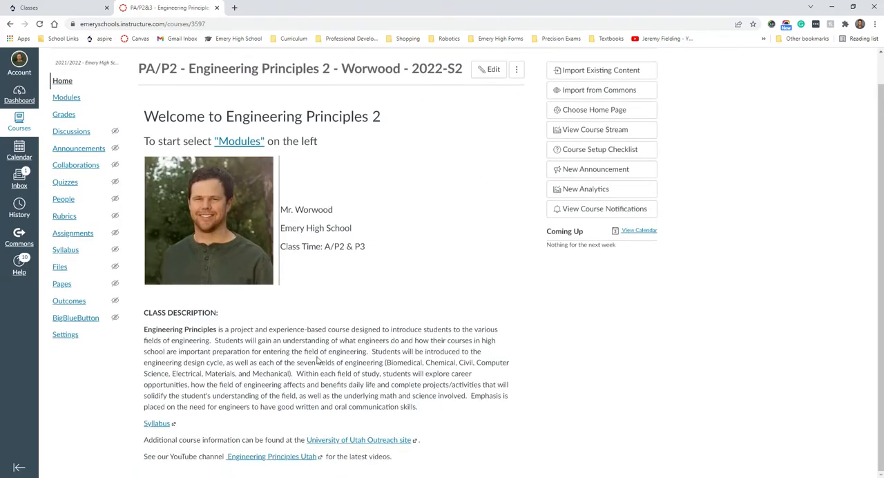
mouse_move(369, 219)
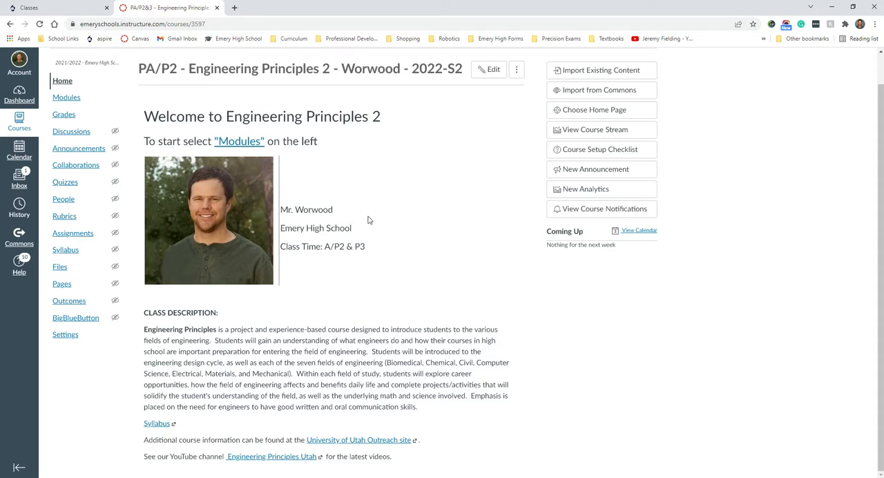
mouse_move(421, 299)
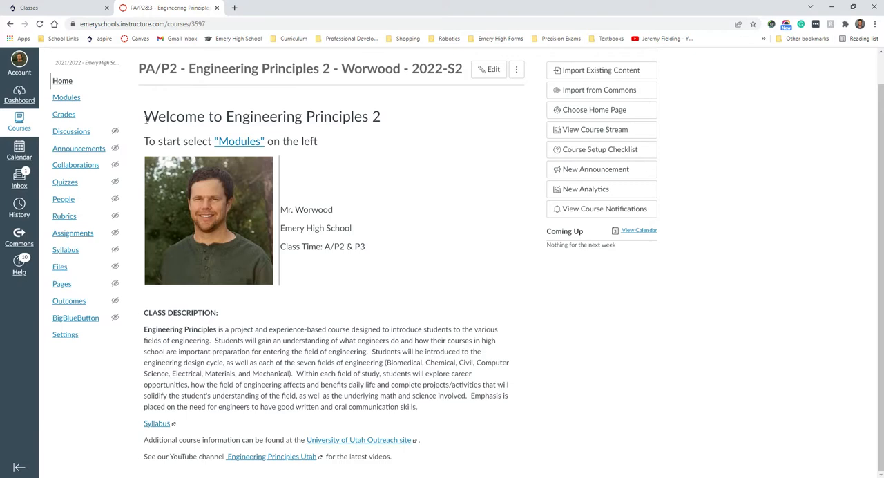
mouse_move(550, 387)
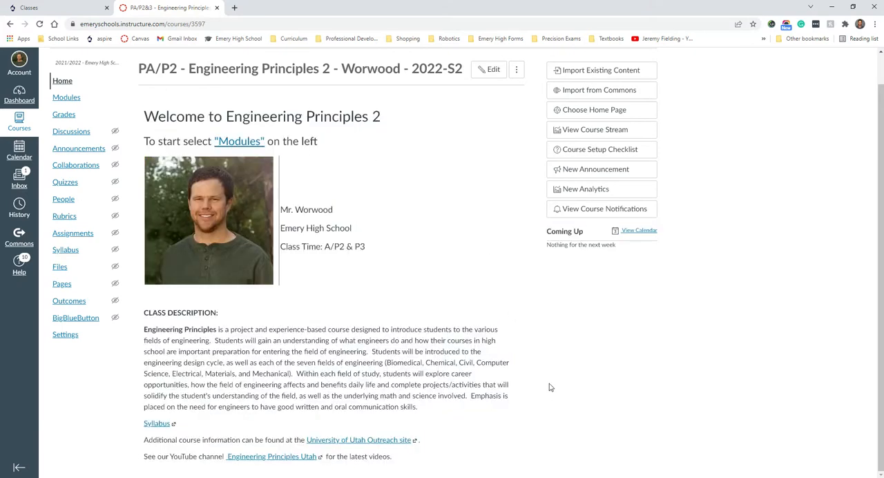
mouse_move(454, 282)
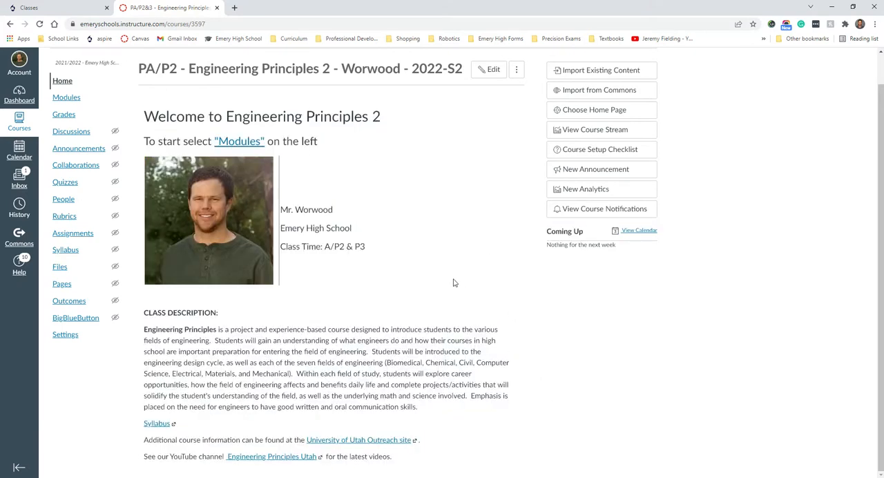
mouse_move(451, 270)
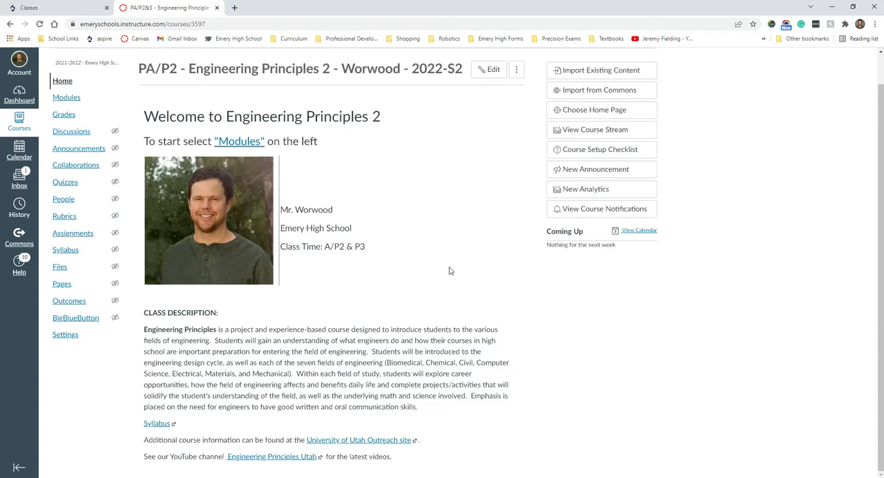
mouse_move(444, 264)
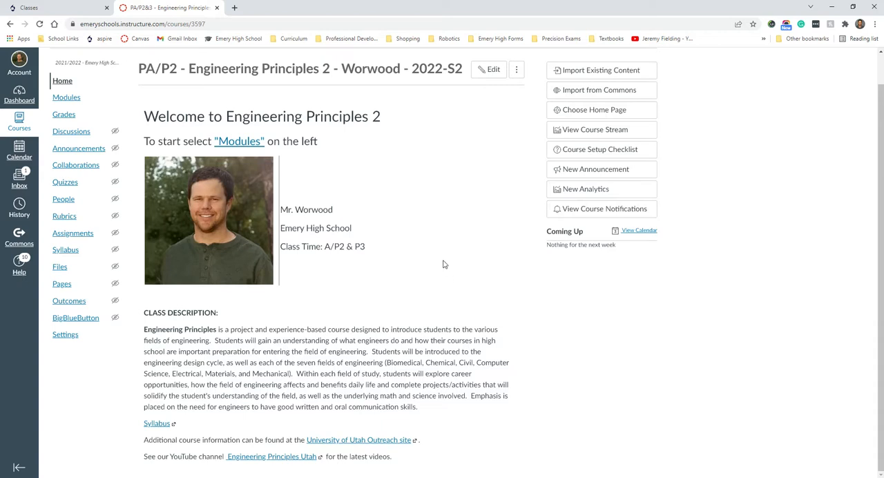
mouse_move(251, 141)
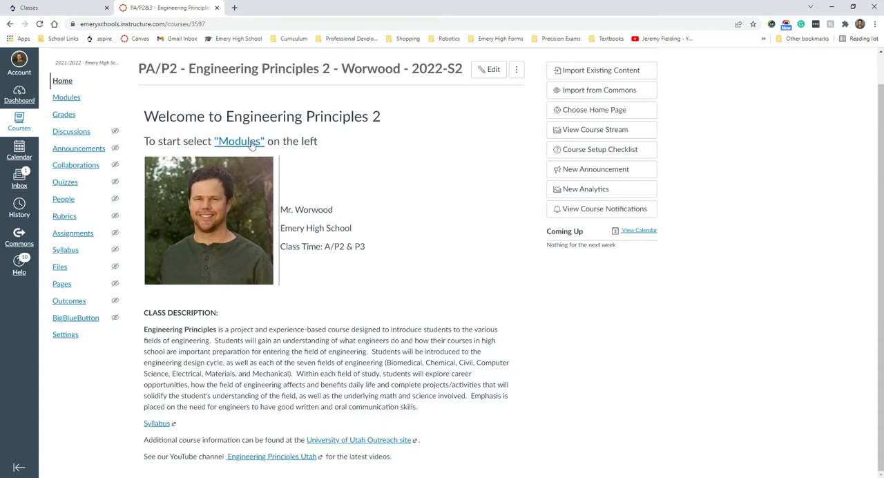
mouse_move(462, 261)
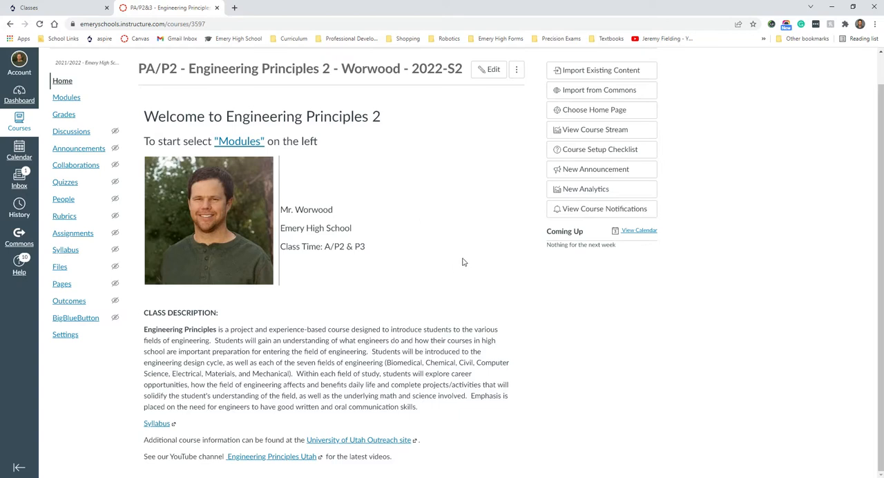
mouse_move(324, 258)
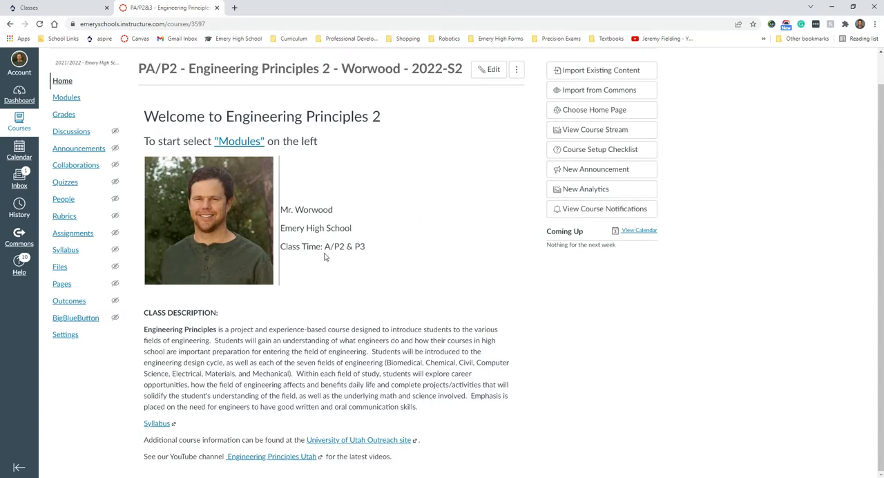
mouse_move(386, 279)
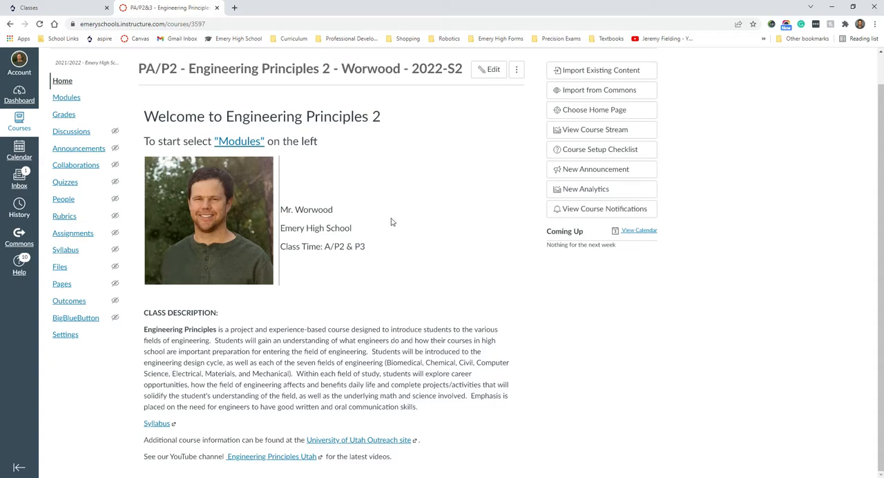
mouse_move(435, 180)
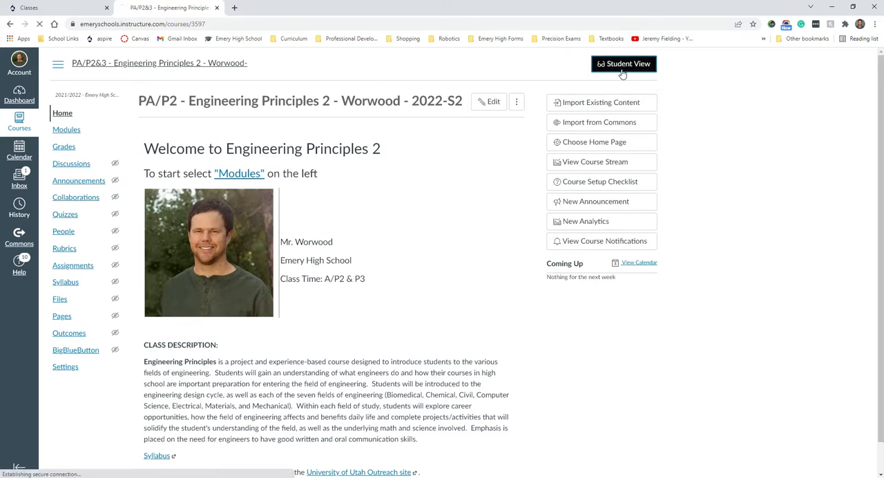
Enter Student View and scroll through the course home page
left_click(620, 63)
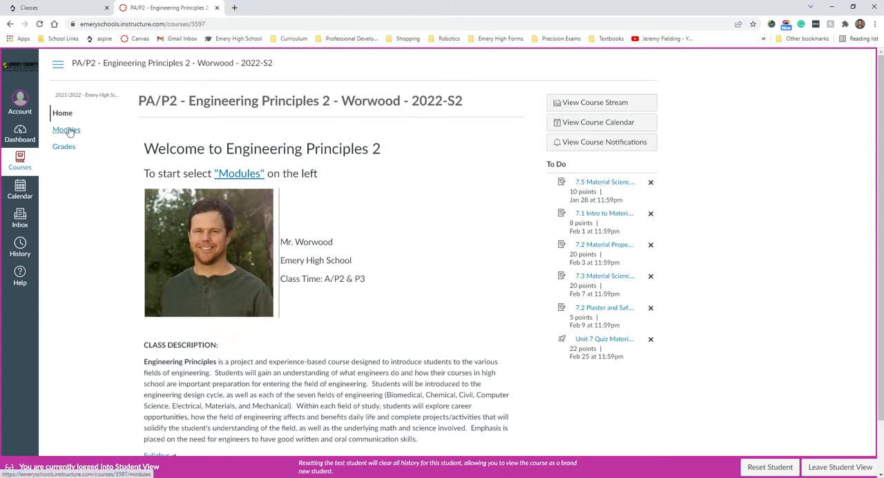
mouse_move(63, 113)
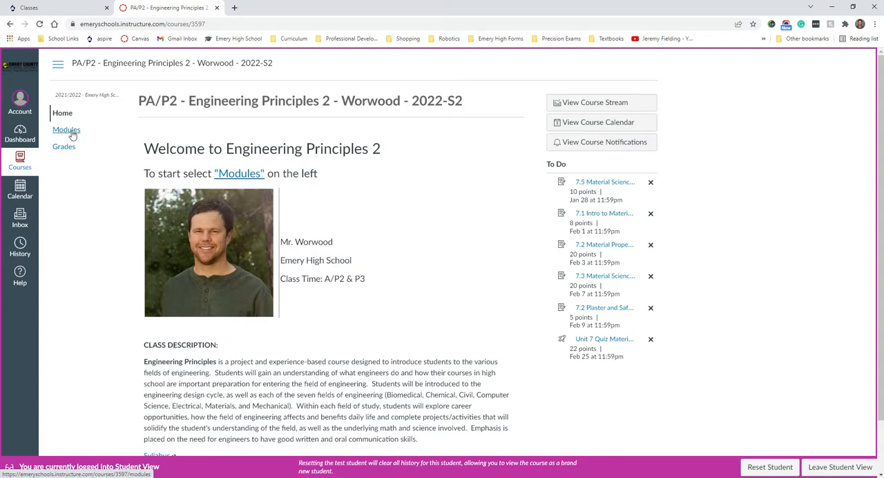
mouse_move(76, 135)
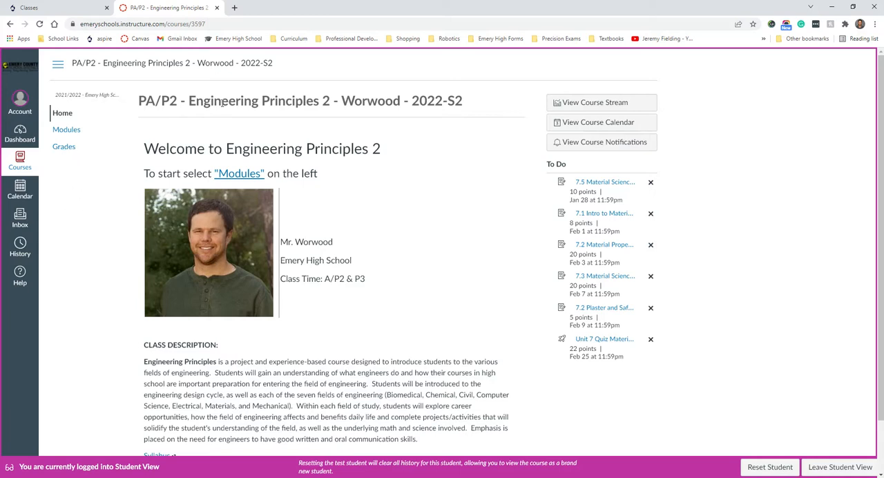
mouse_move(66, 136)
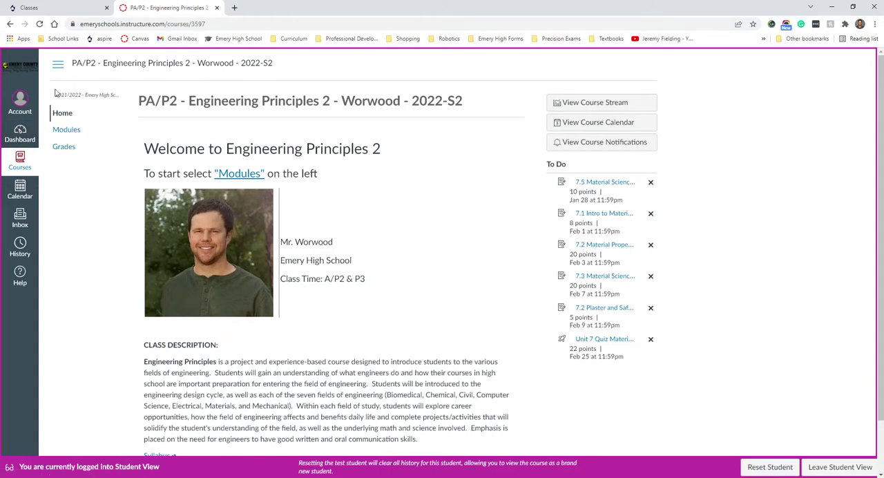
mouse_move(240, 177)
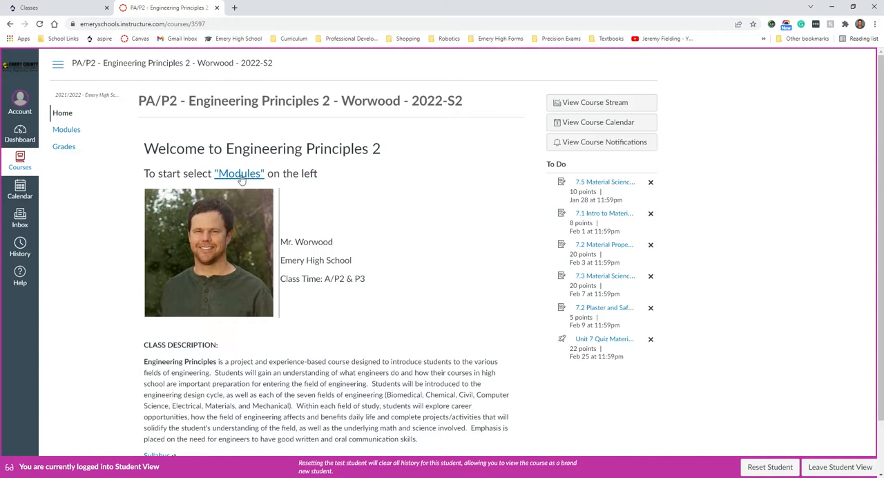
left_click(239, 173)
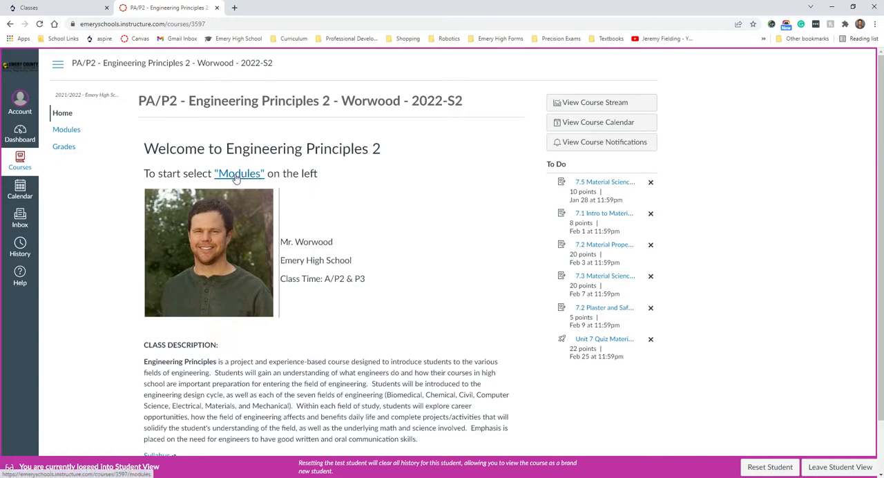
mouse_move(442, 231)
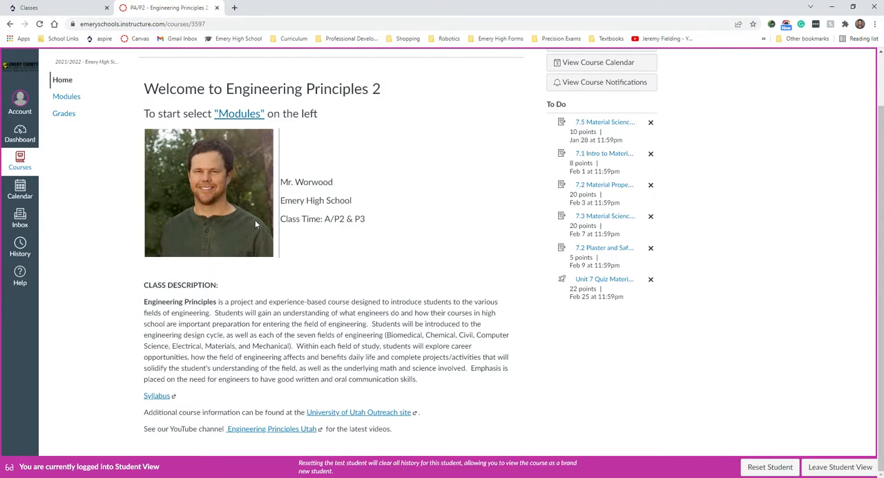
mouse_move(256, 223)
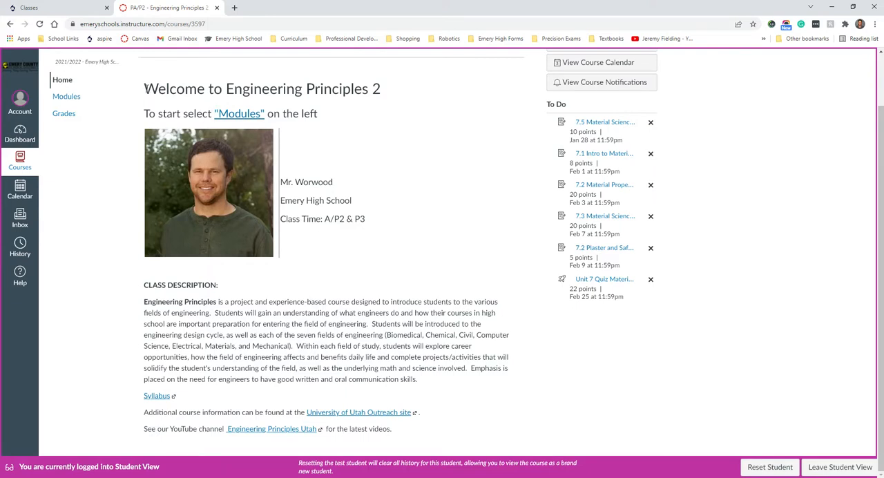
mouse_move(461, 246)
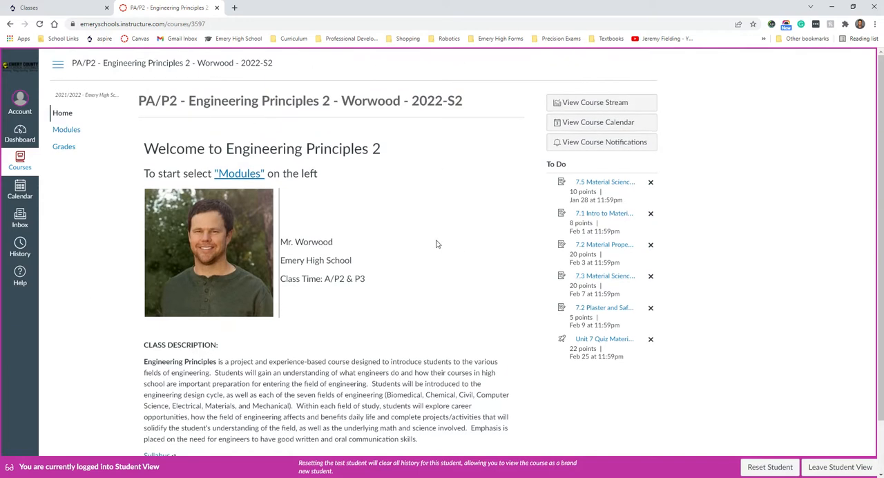
scroll("down", 3)
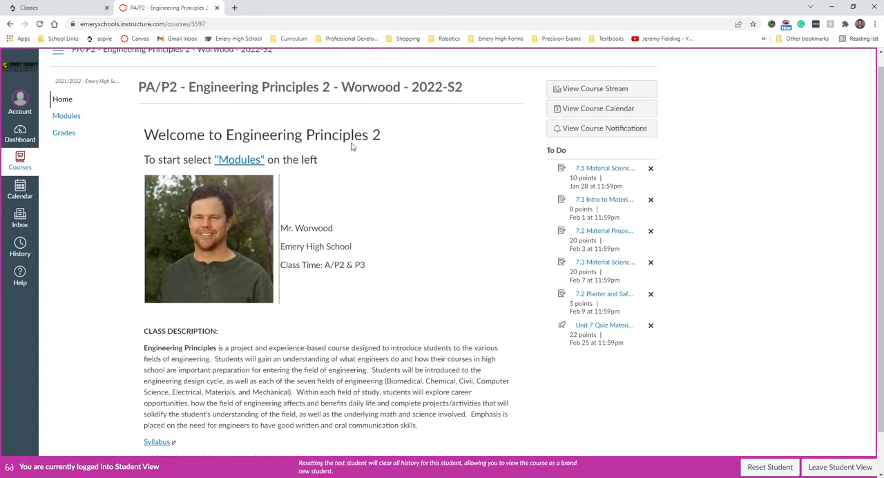
mouse_move(379, 228)
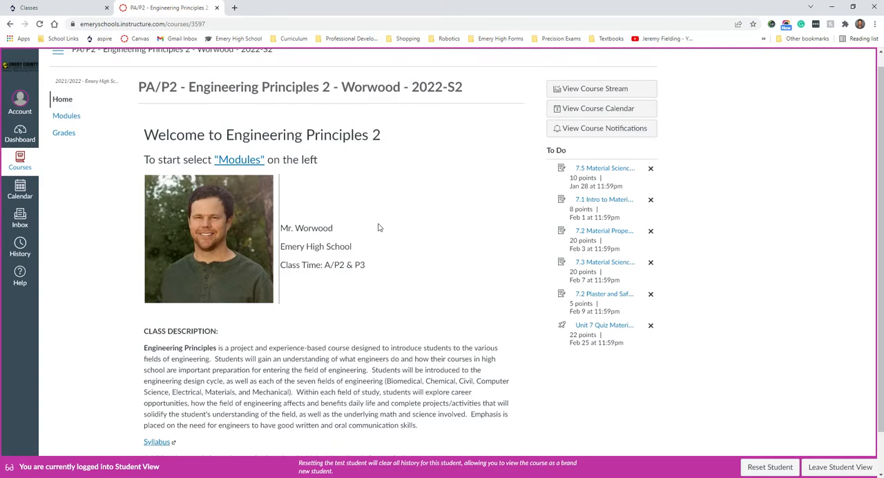
mouse_move(348, 160)
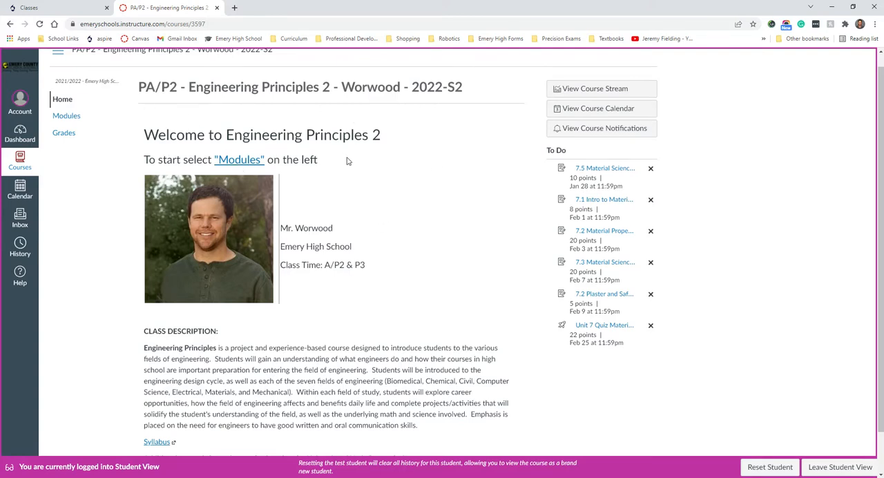
scroll("down", 3)
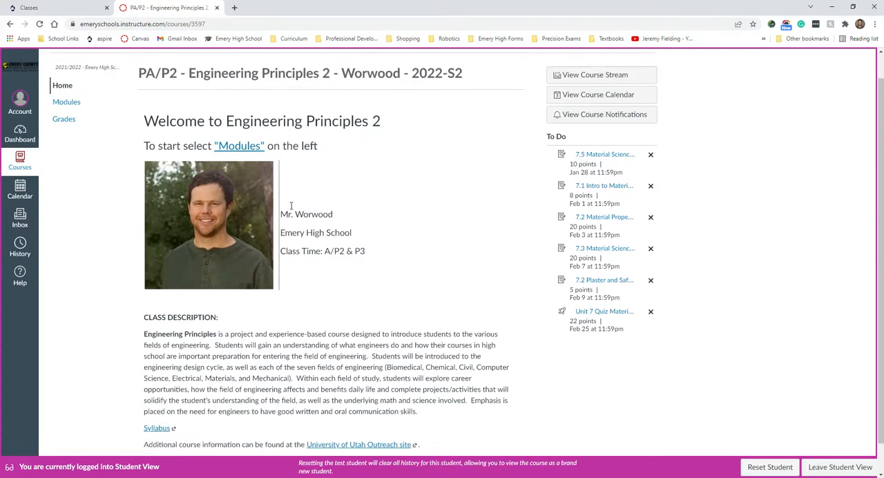
scroll("down", 3)
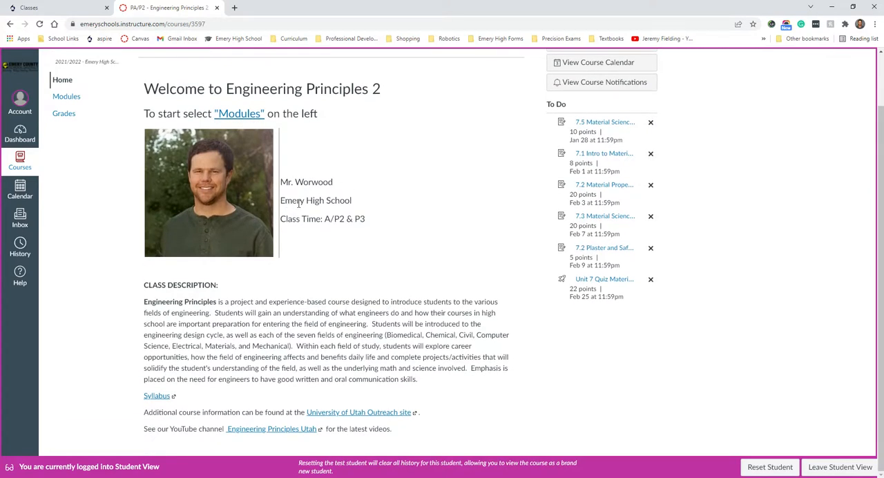
mouse_move(274, 247)
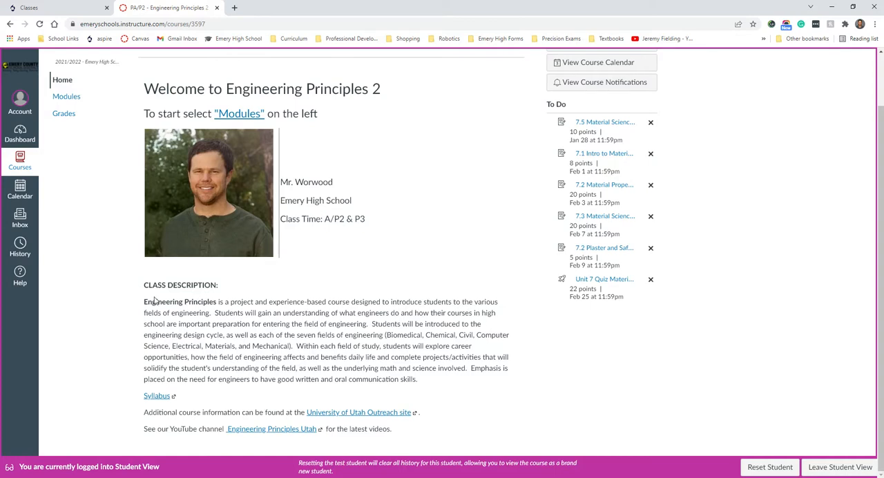
Highlight the course description, open the syllabus Google Doc, and return to Canvas
left_click_drag(144, 301, 449, 390)
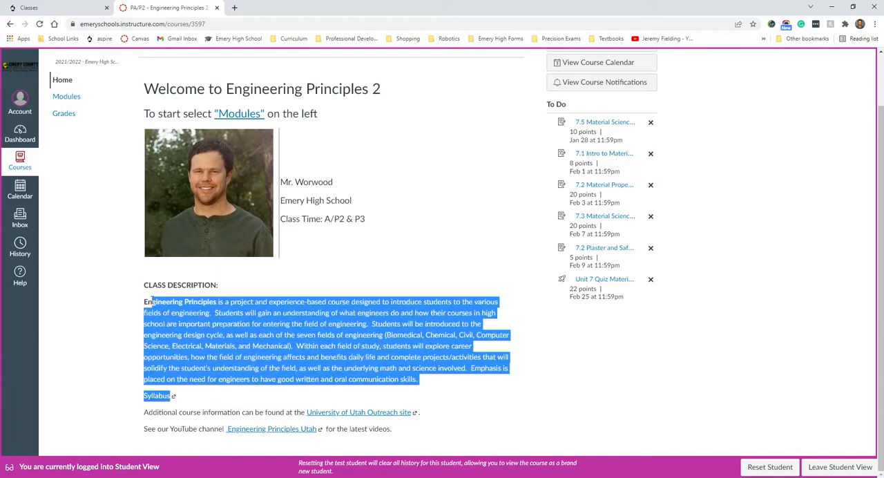
left_click(169, 323)
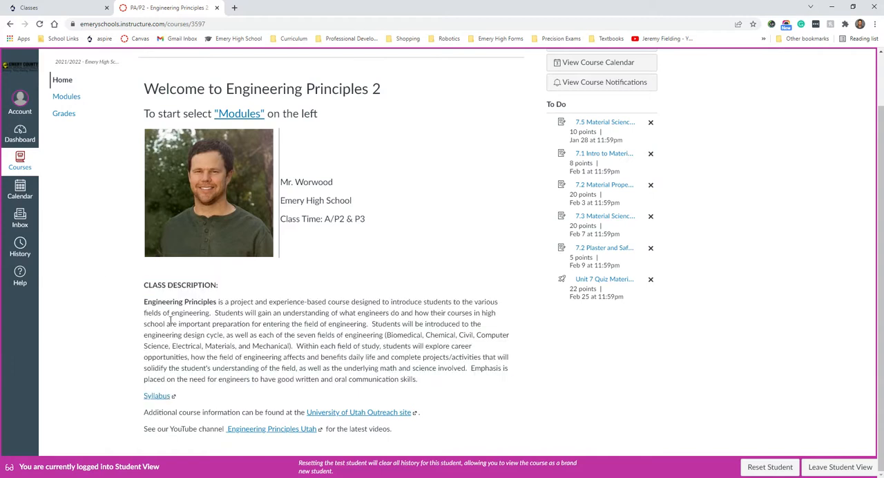
mouse_move(371, 379)
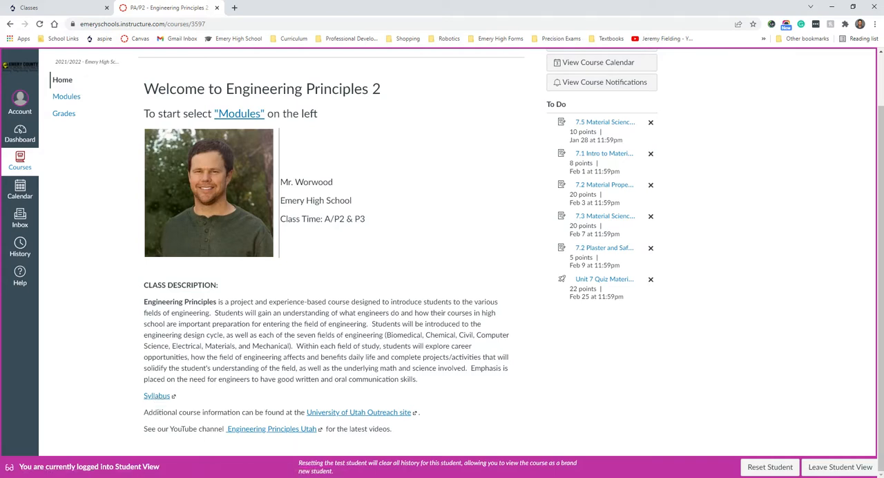
mouse_move(341, 386)
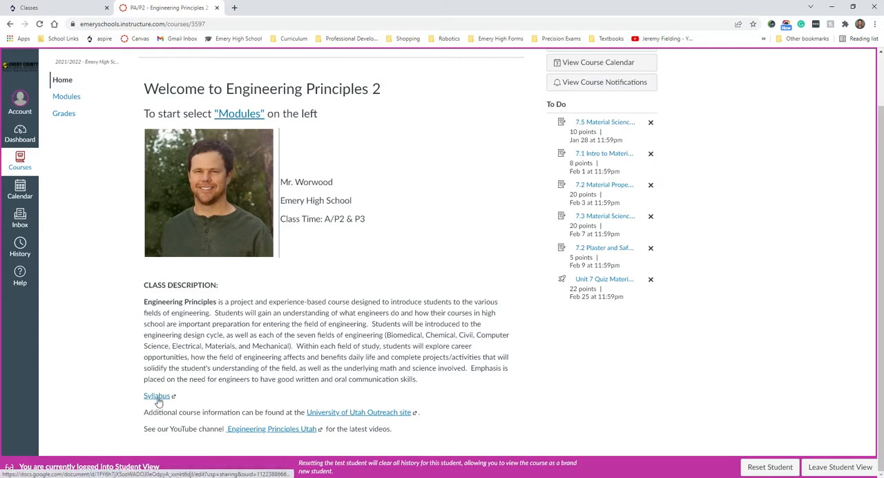
left_click(156, 394)
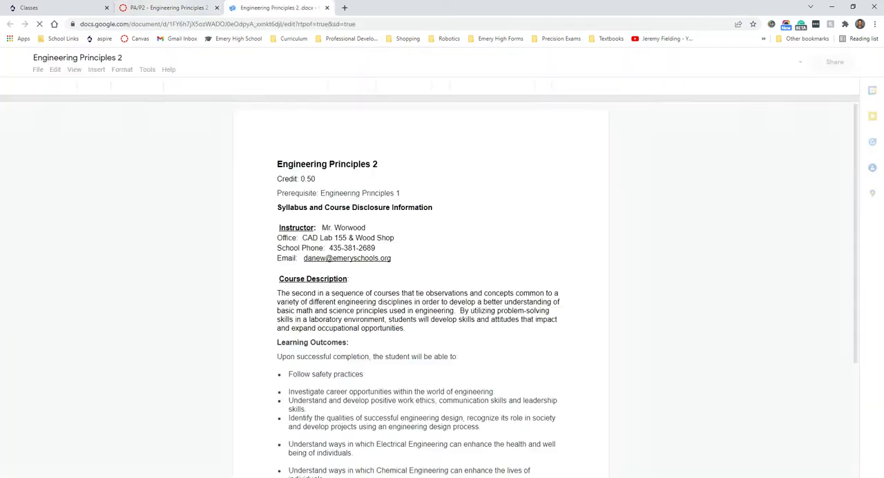
left_click(165, 7)
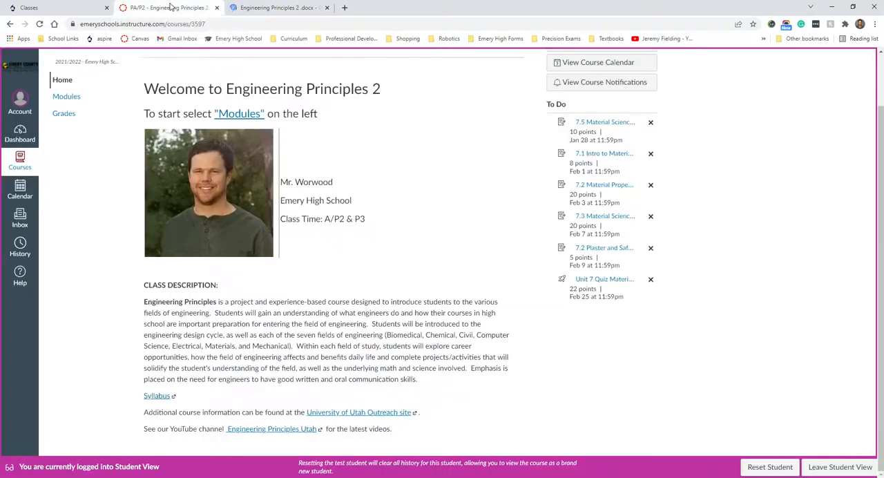
mouse_move(375, 419)
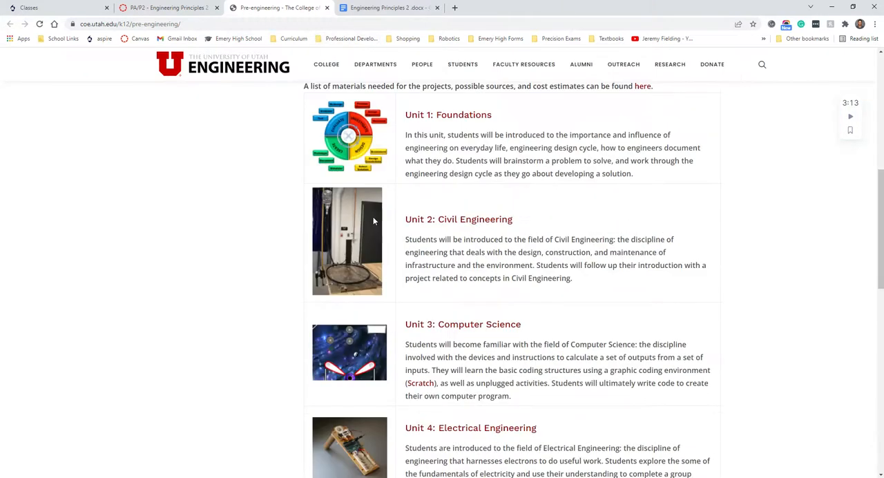
Scroll the Pre-engineering unit list through Unit 8, then return to the Canvas course tab
scroll("down", 3)
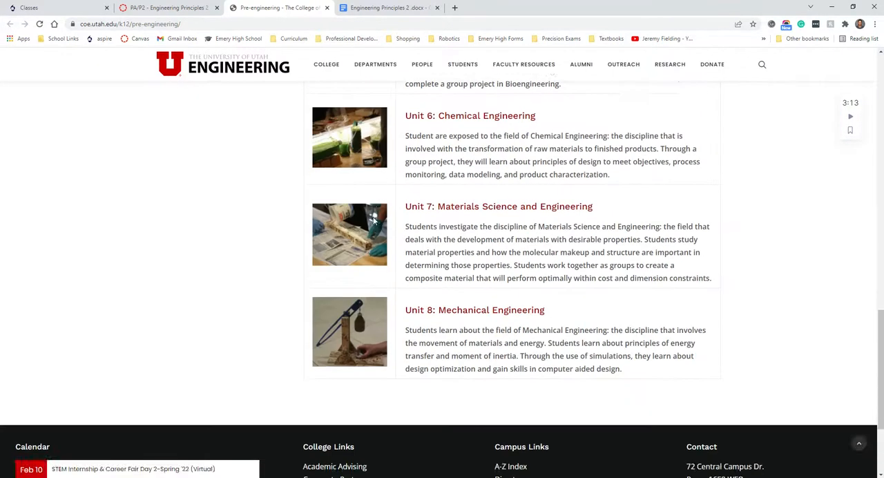
left_click(169, 7)
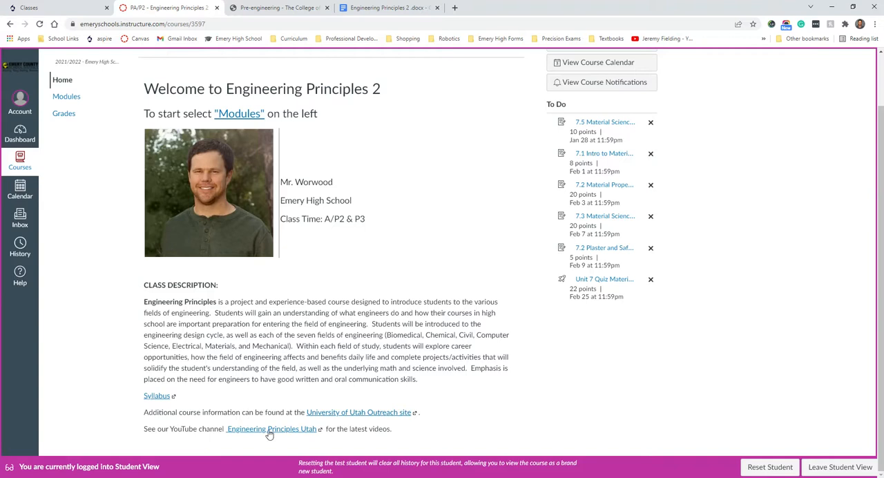
Open Modules and scroll through the Unit 5, 7 and 8 assignments in Student View
left_click(264, 429)
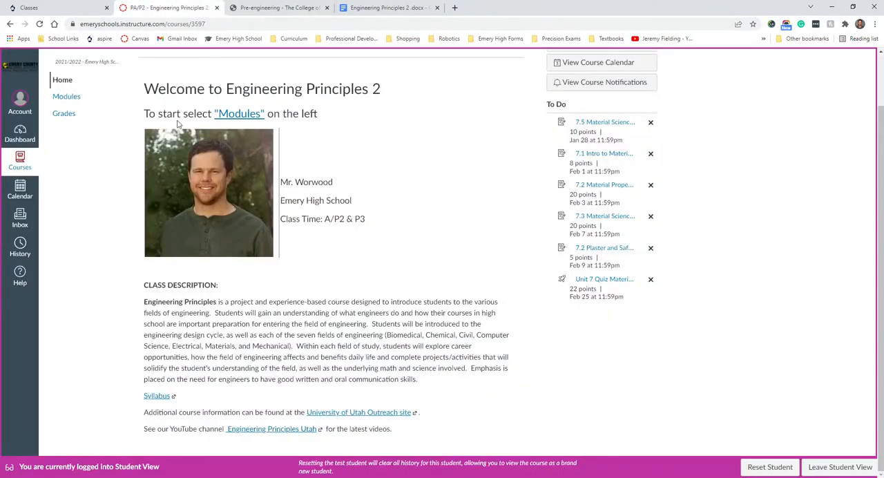
left_click(66, 96)
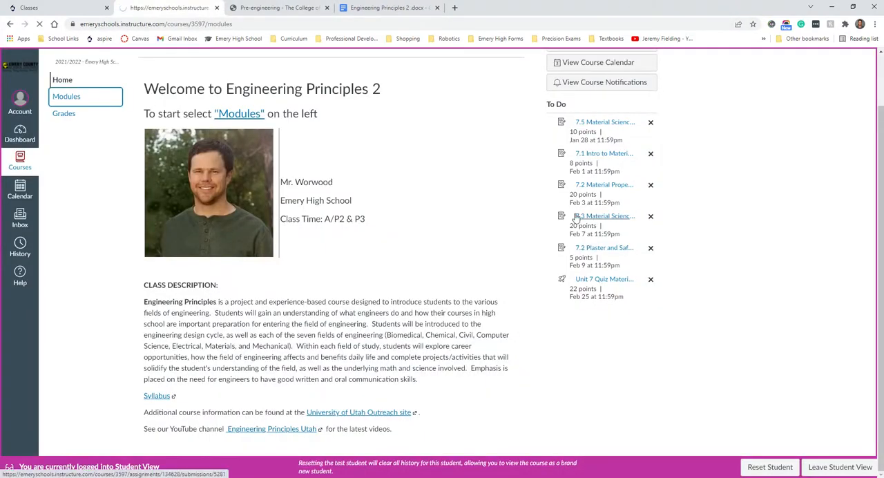
left_click(67, 96)
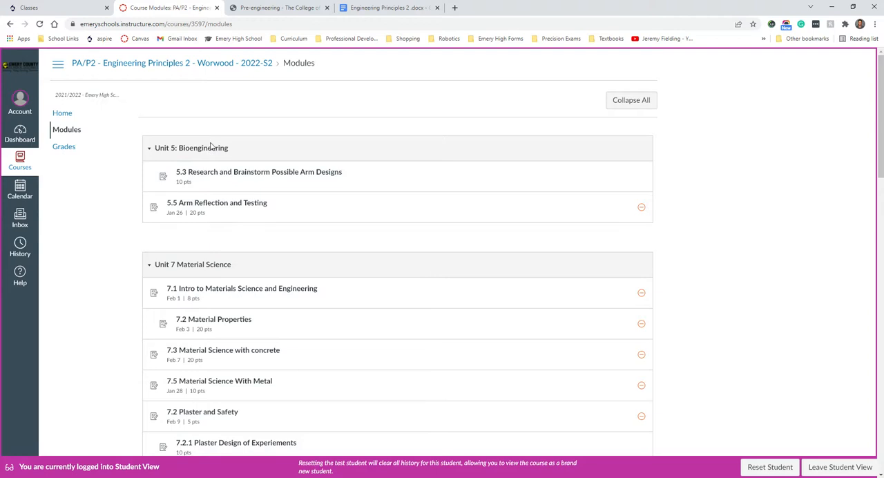
scroll("down", 3)
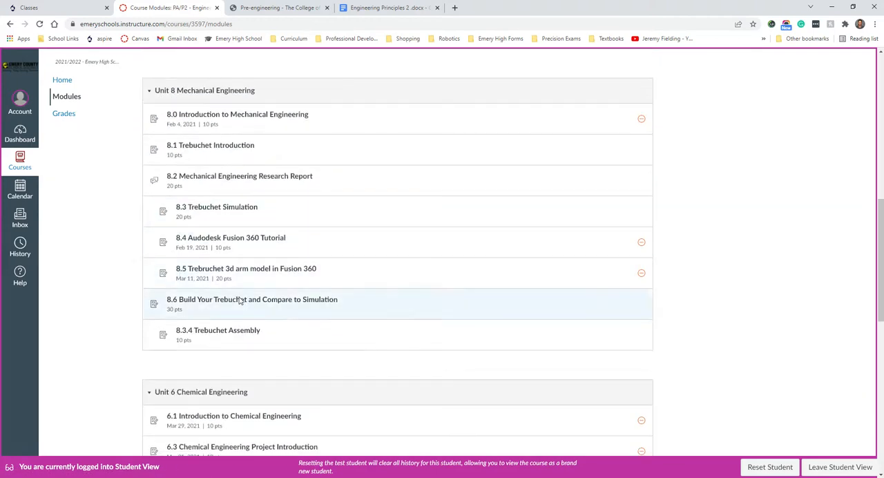
scroll("down", 3)
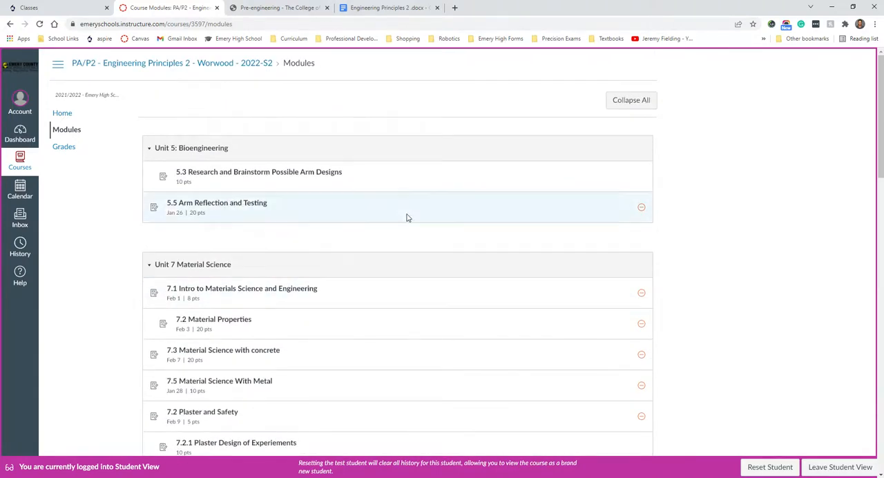
scroll("down", 3)
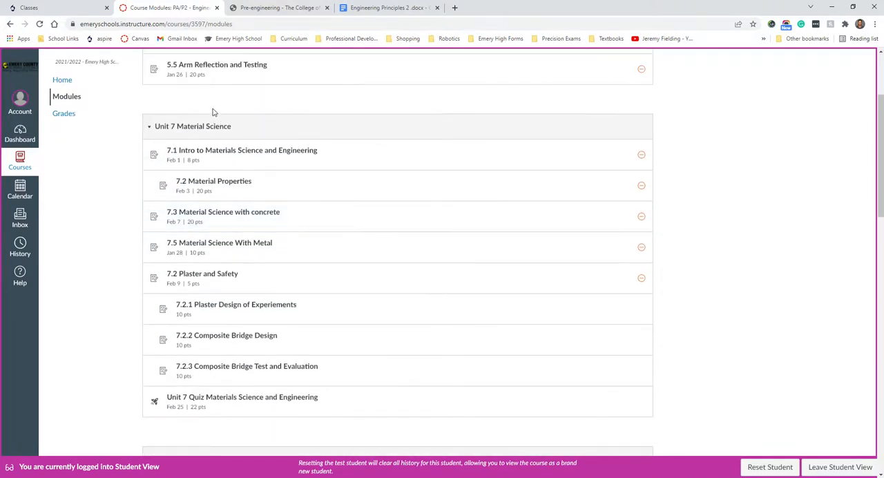
mouse_move(214, 147)
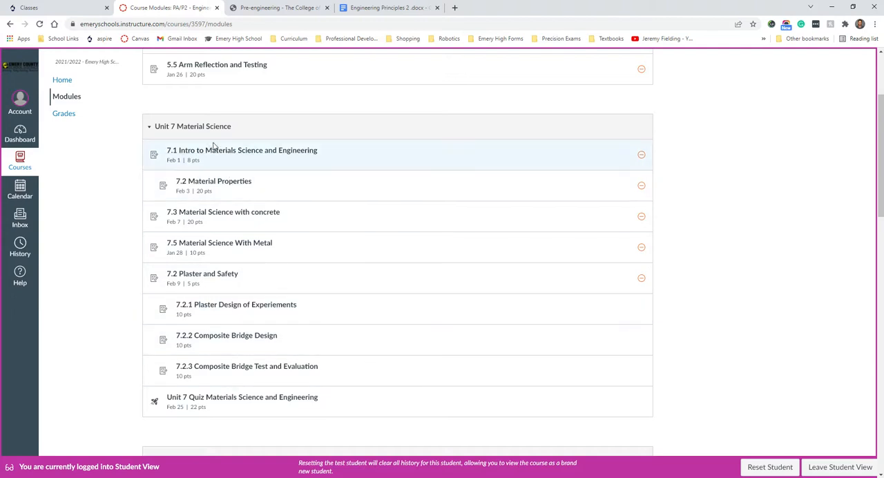
mouse_move(211, 309)
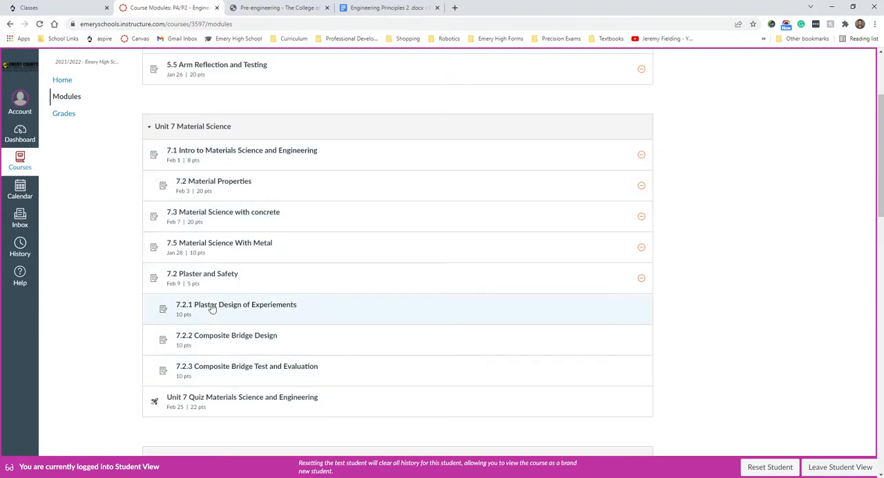
mouse_move(114, 207)
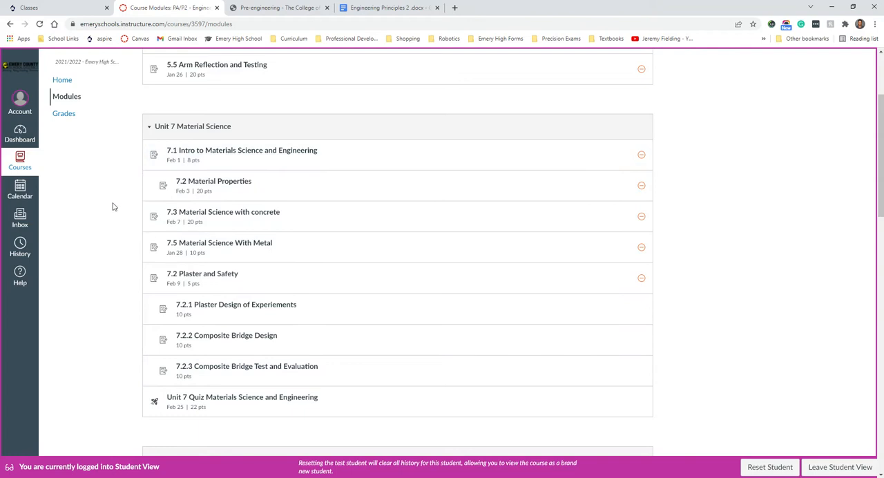
scroll("down", 3)
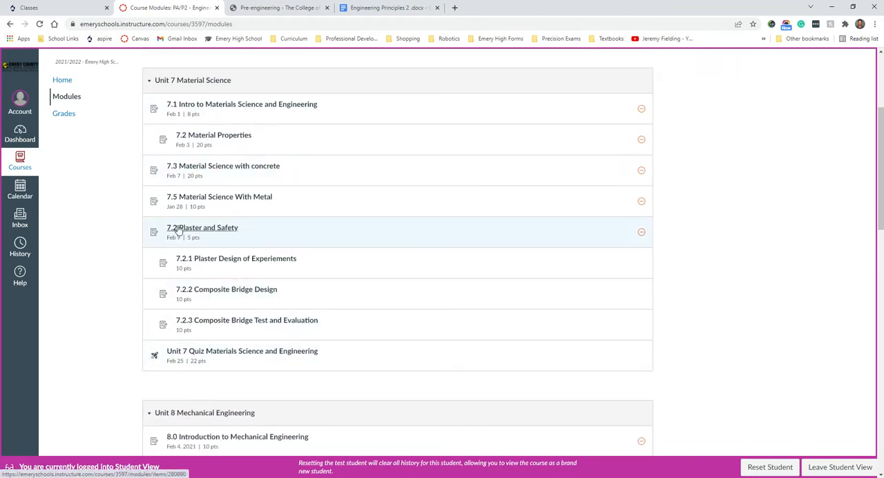
scroll("down", 3)
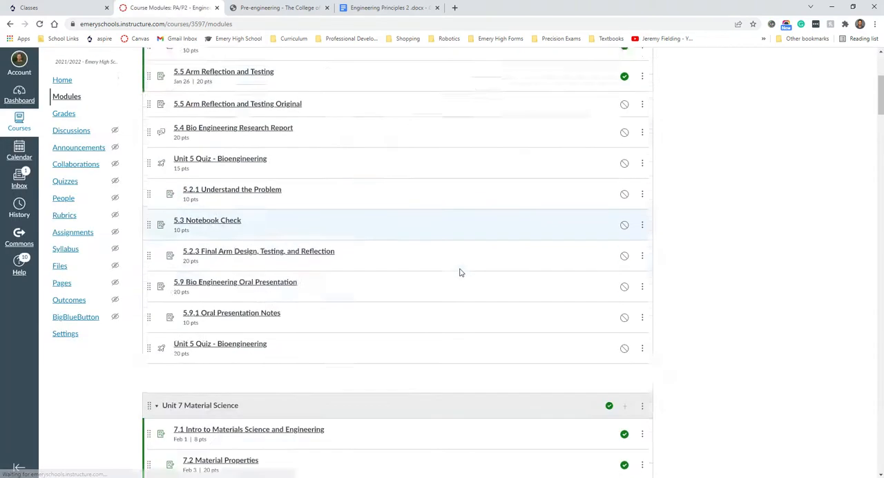
Scroll the teacher-view Modules page showing Unit 5: Bioengineering items and their publish status
scroll("down", 3)
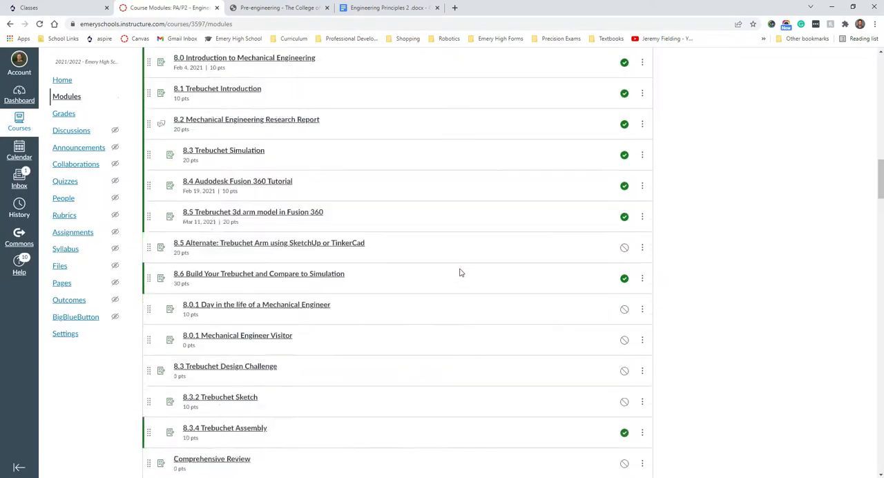
scroll("down", 3)
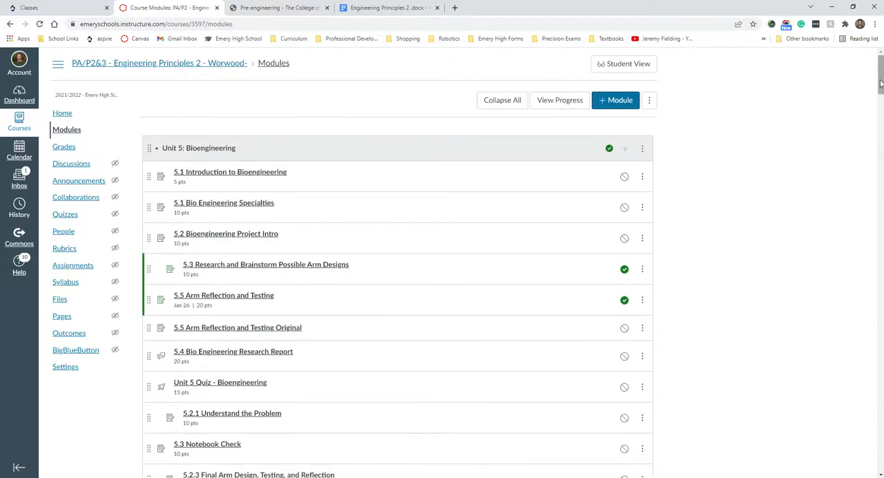
mouse_move(278, 102)
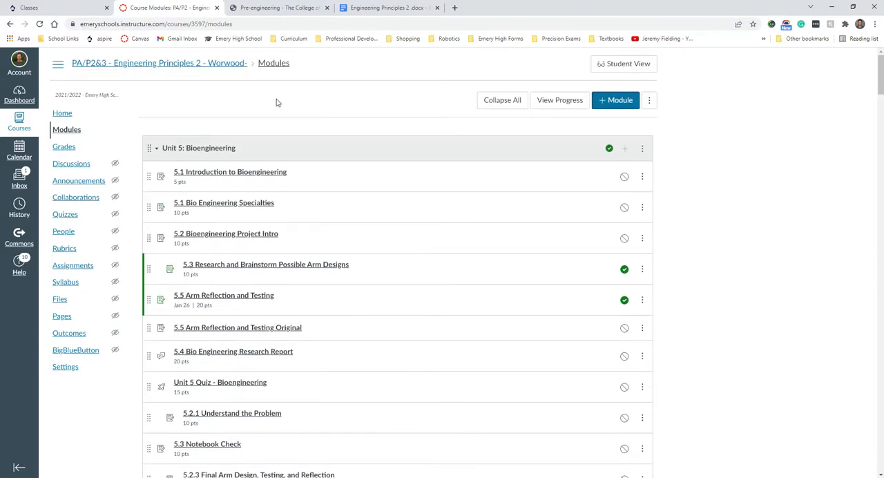
mouse_move(129, 69)
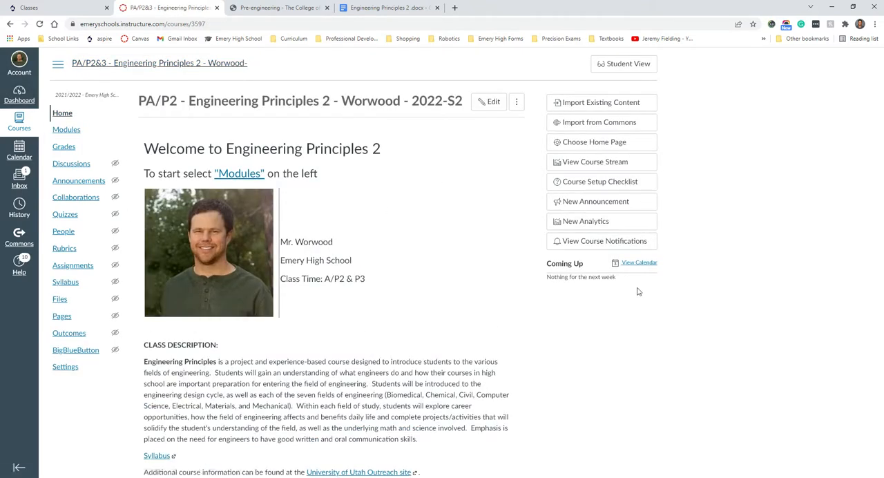
mouse_move(406, 247)
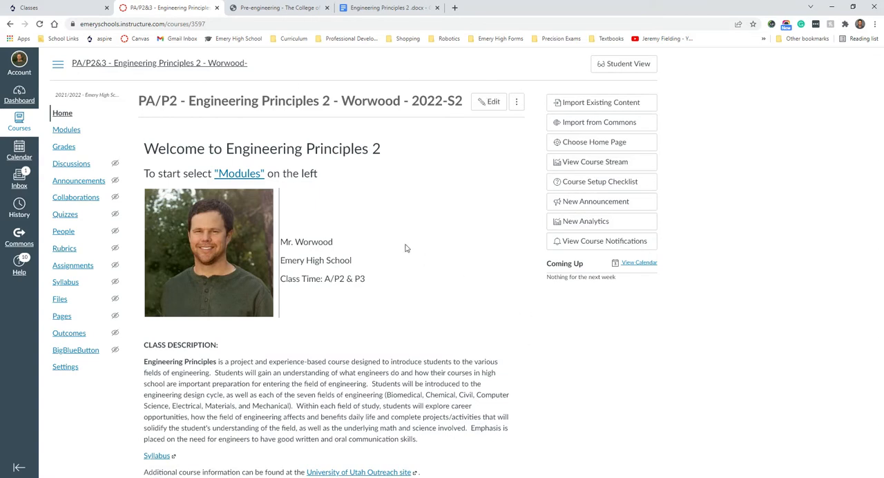
mouse_move(534, 213)
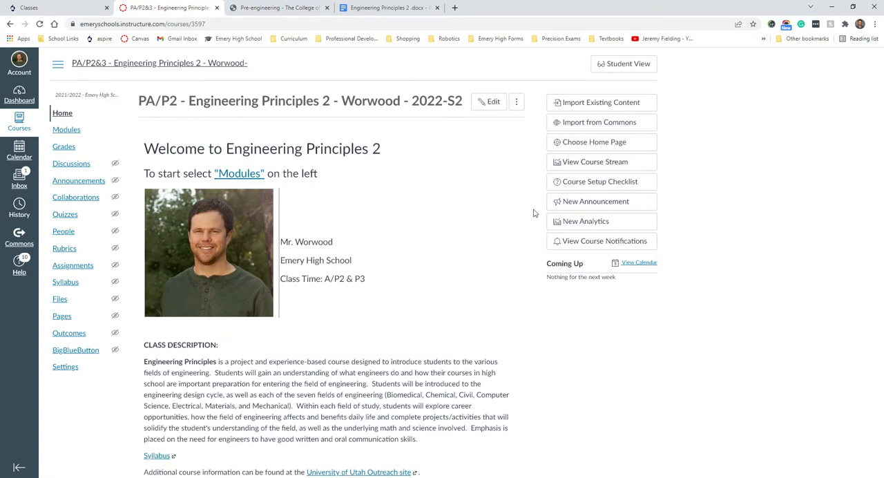
mouse_move(705, 423)
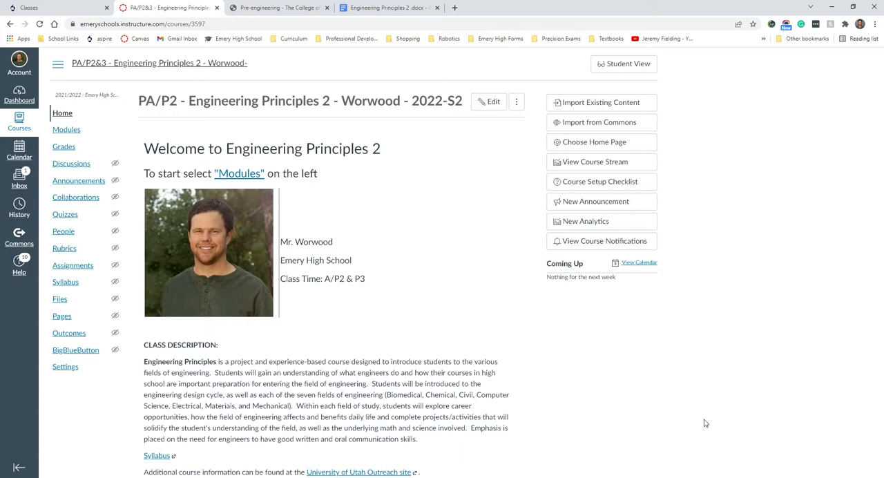